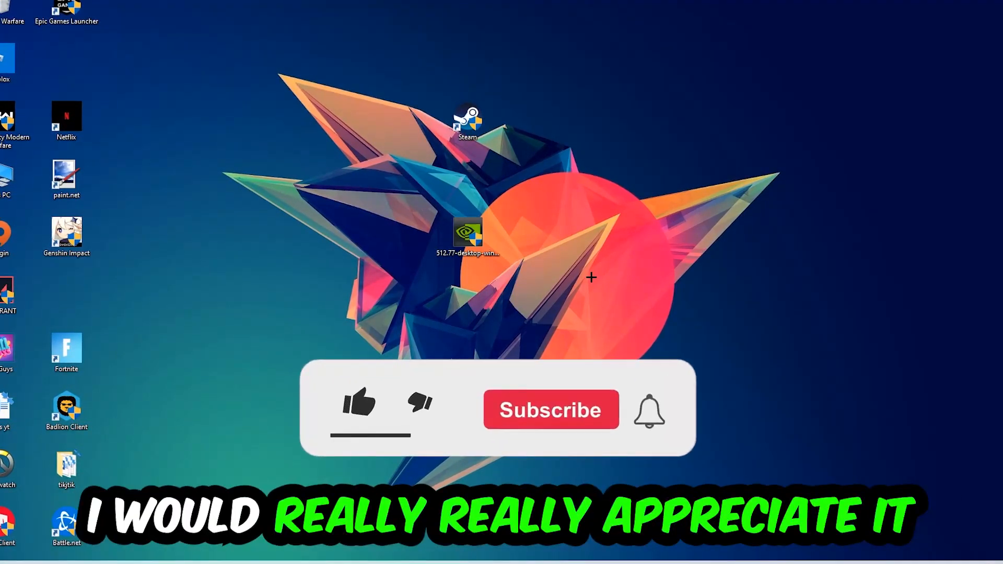
# Bring up Task Manager to view running background processes.
pyautogui.click(356, 410)
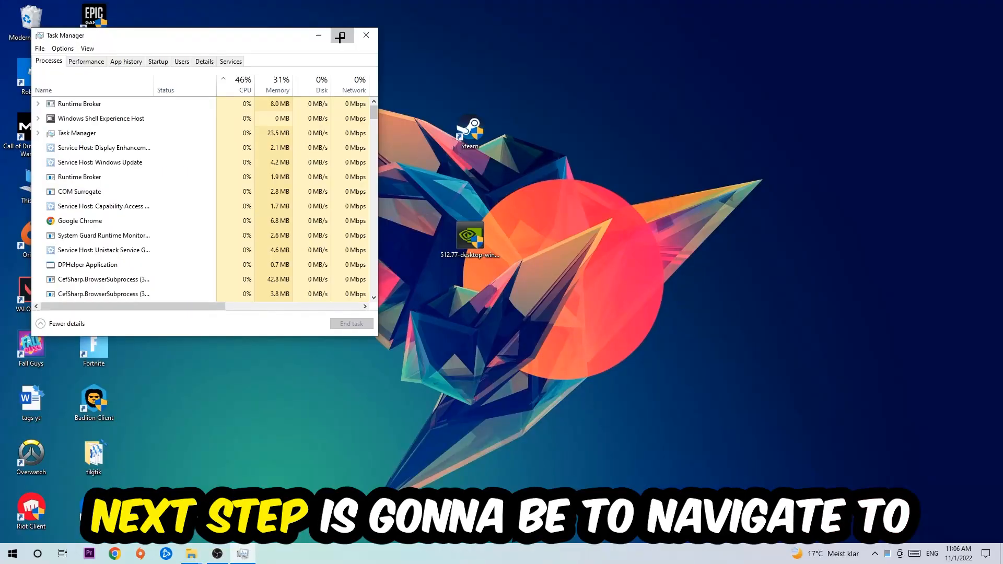
# Maximize Task Manager and end the background Google Chrome process.
pyautogui.click(342, 36)
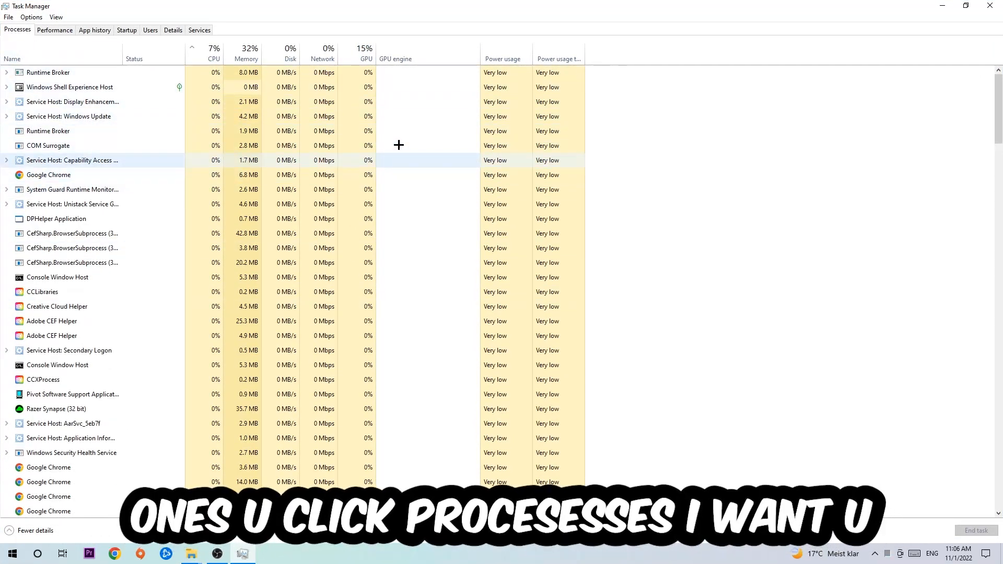
pyautogui.click(49, 174)
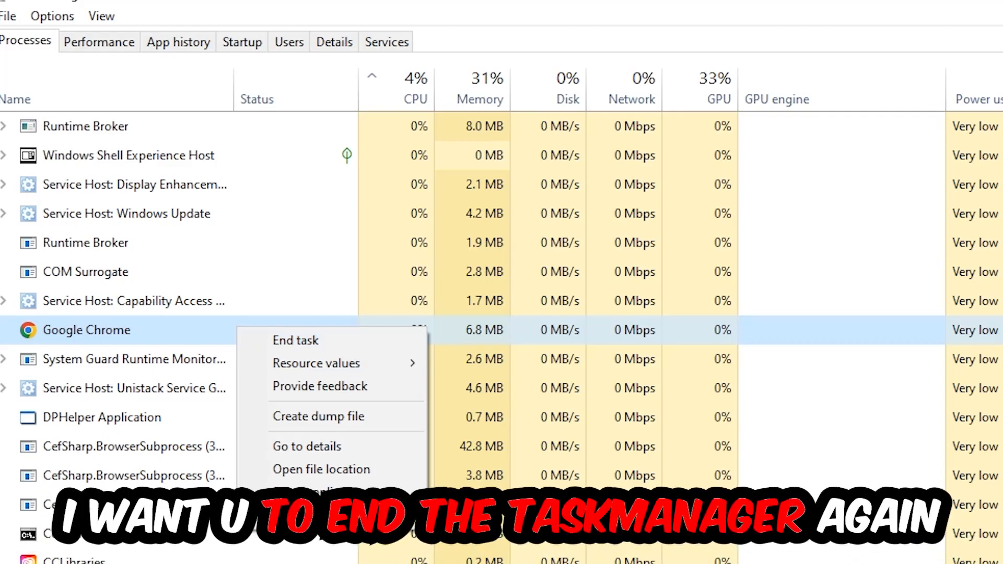
pyautogui.click(296, 341)
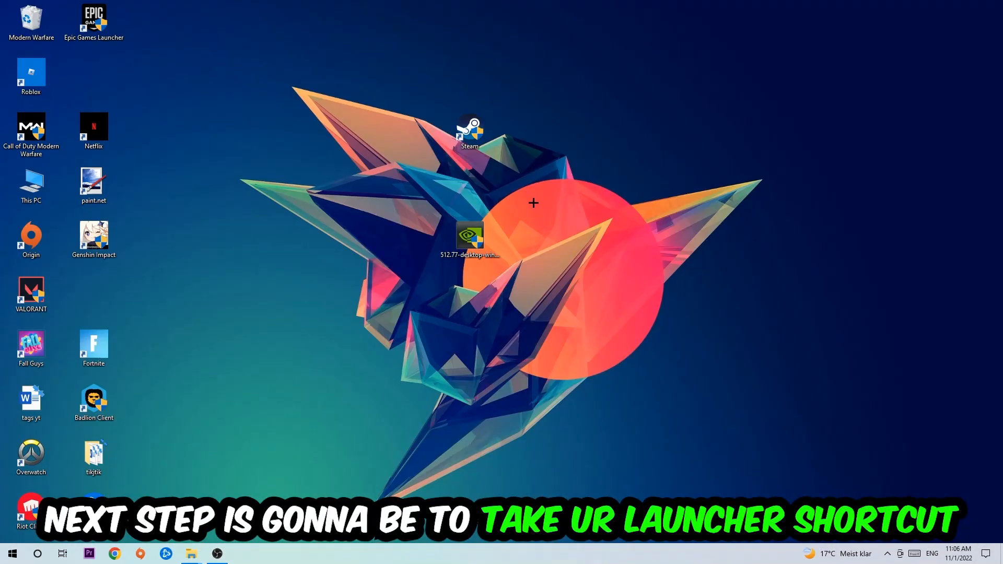
# Reposition the Steam shortcut and launch Steam with administrator rights.
pyautogui.moveTo(470, 131); pyautogui.dragTo(595, 186)
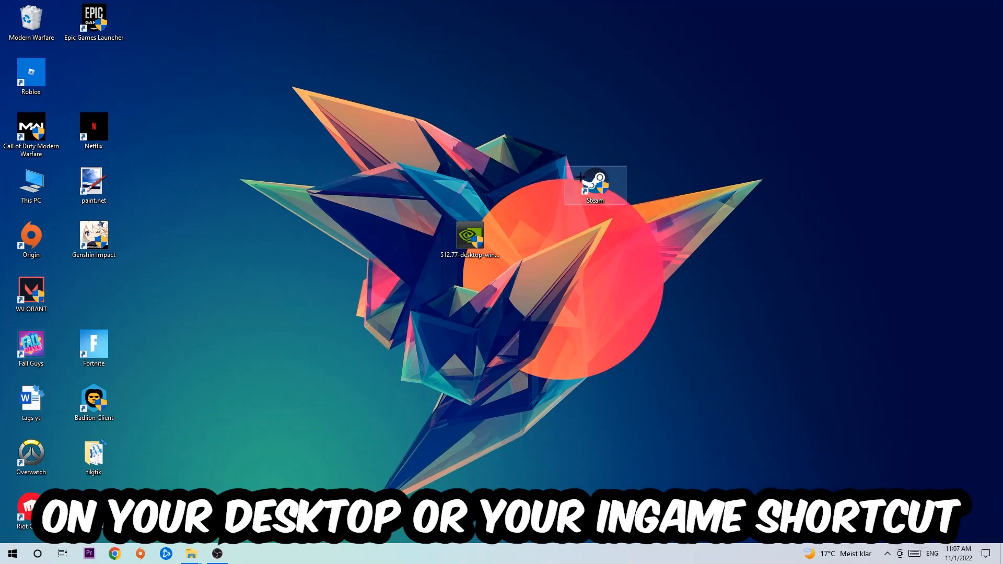
pyautogui.rightClick(596, 188)
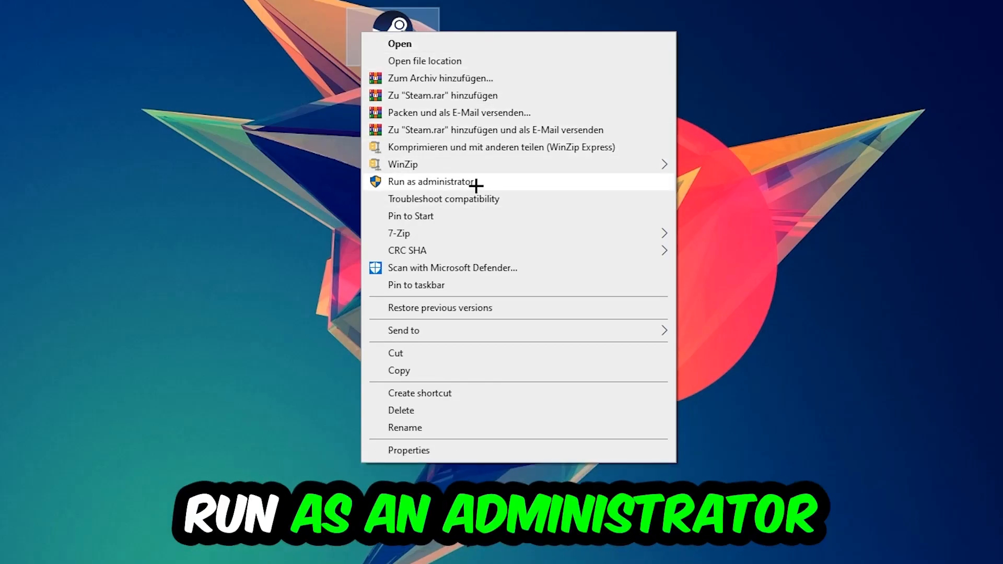
pyautogui.click(431, 182)
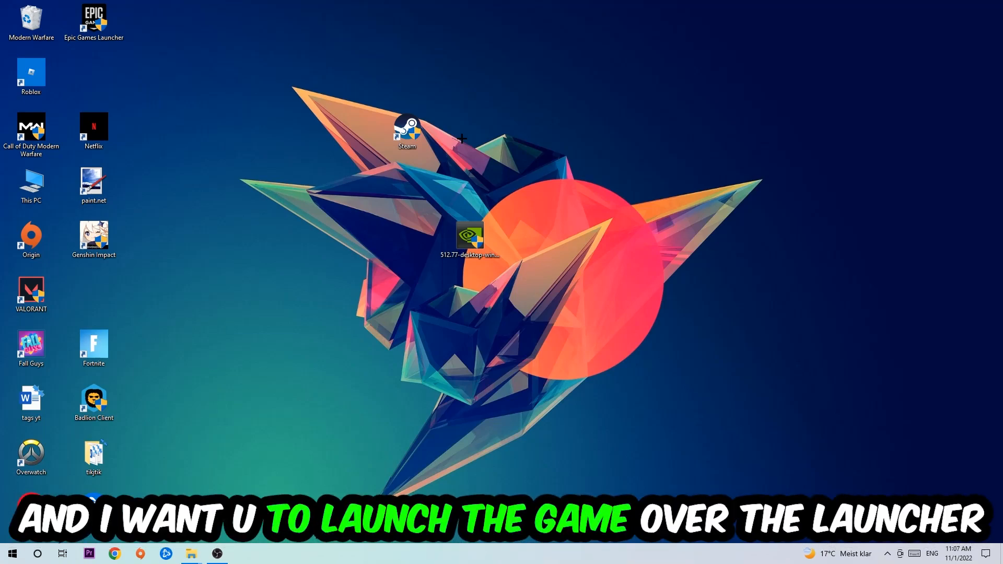
pyautogui.moveTo(407, 127); pyautogui.dragTo(343, 186)
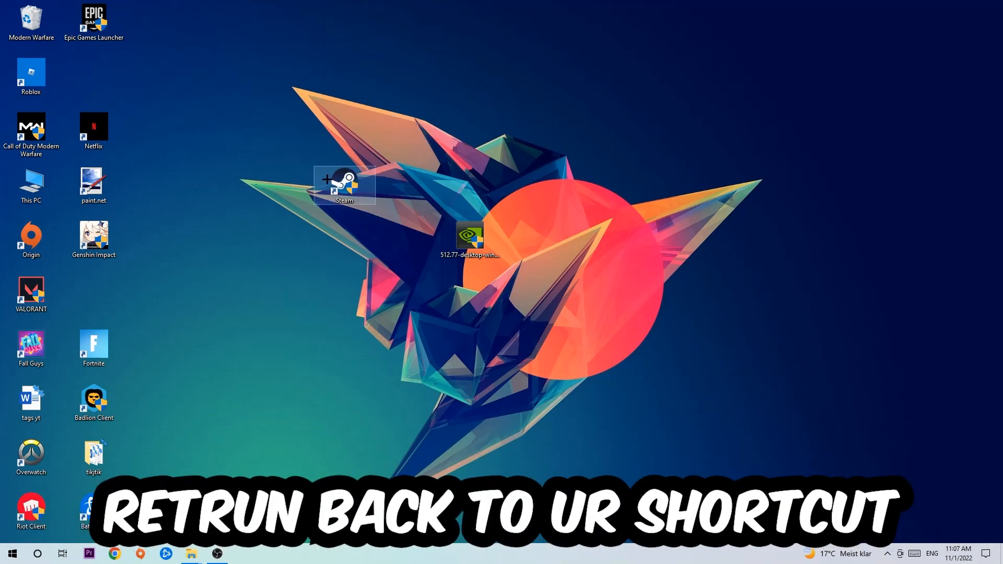
# Set the Steam shortcut to Windows 8 compatibility mode and always run as administrator.
pyautogui.rightClick(342, 188)
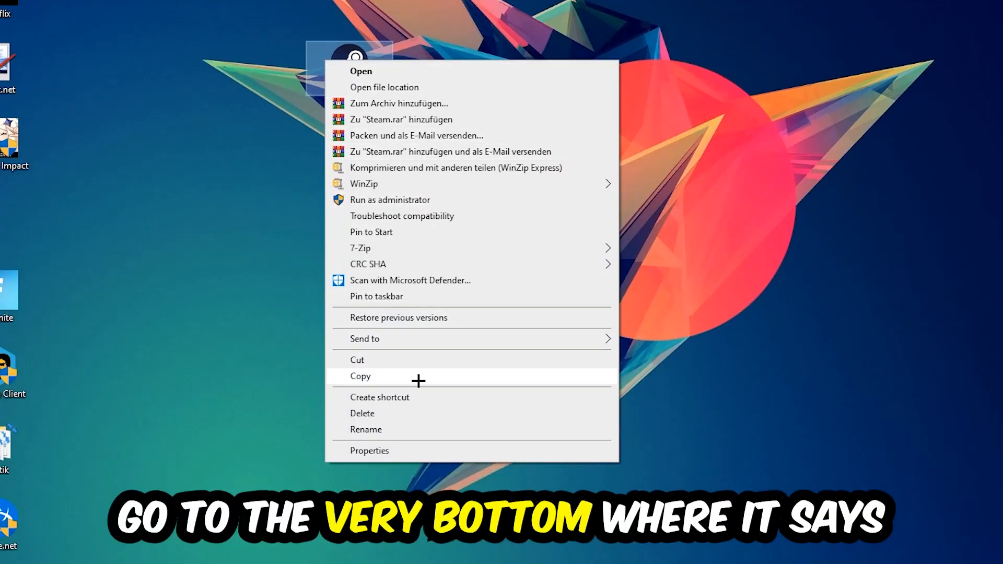
pyautogui.click(370, 451)
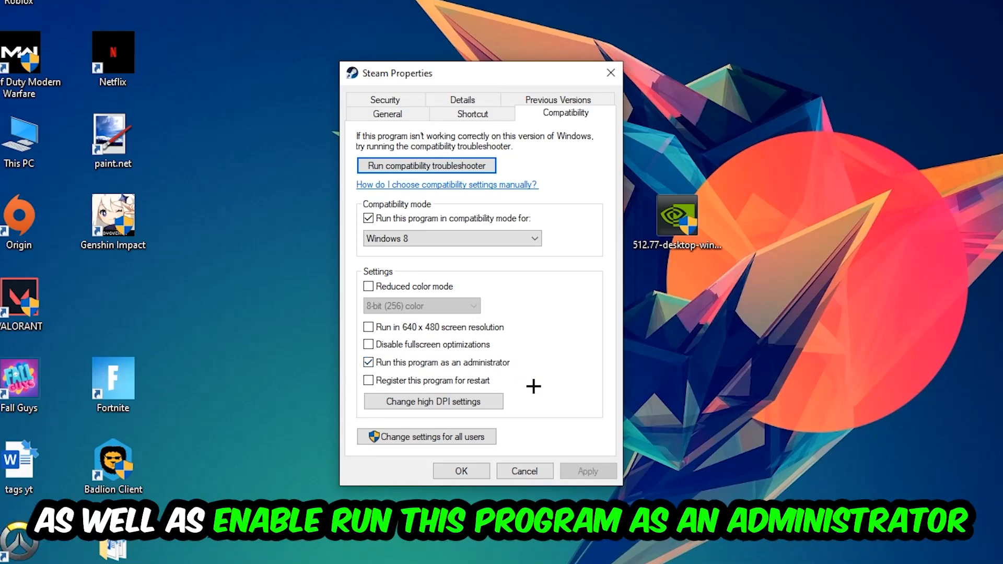
pyautogui.click(460, 471)
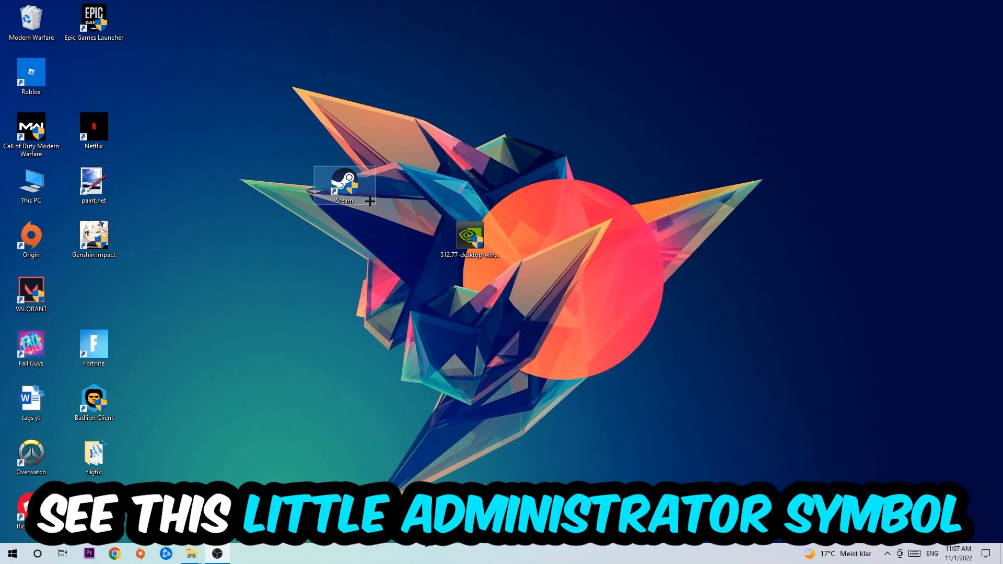
# Drag the Steam shortcut to a new spot near the top centre of the desktop.
pyautogui.moveTo(344, 186); pyautogui.dragTo(451, 173)
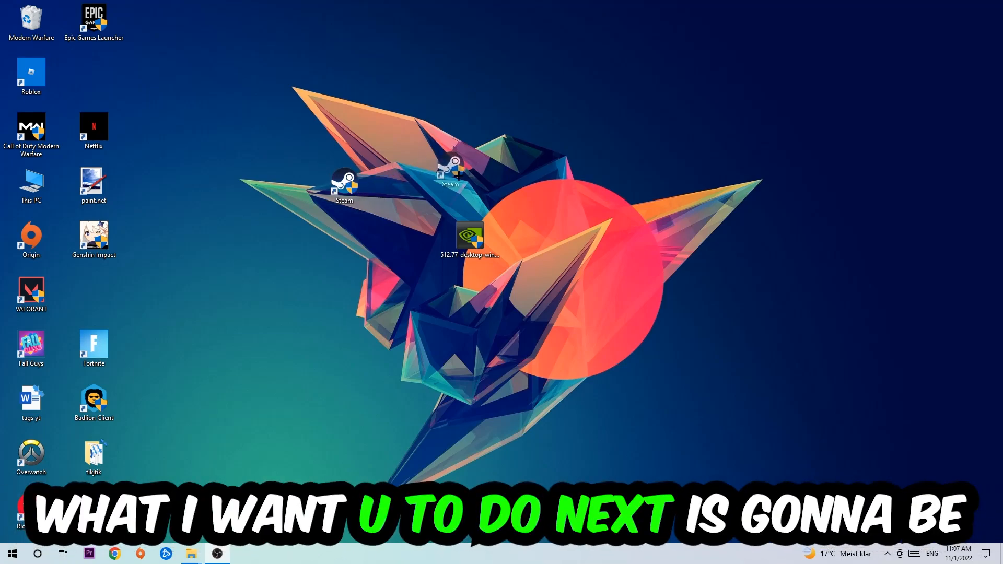